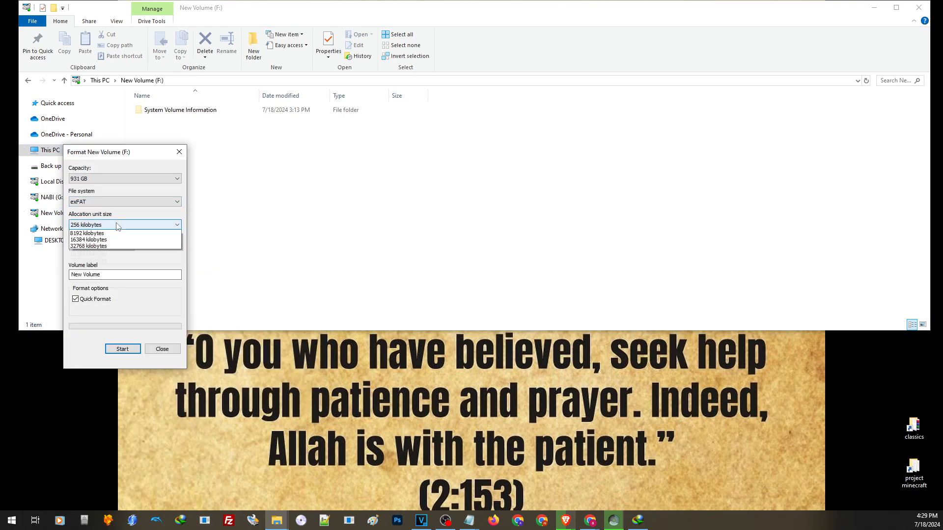
Choose an allocation unit size for the exFAT format and close back to the desktop.
left_click(97, 224)
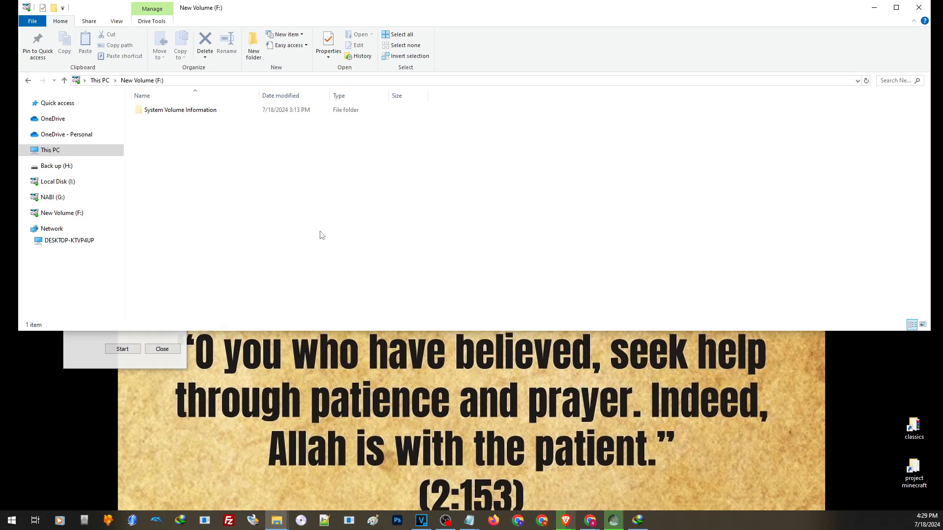
left_click(123, 348)
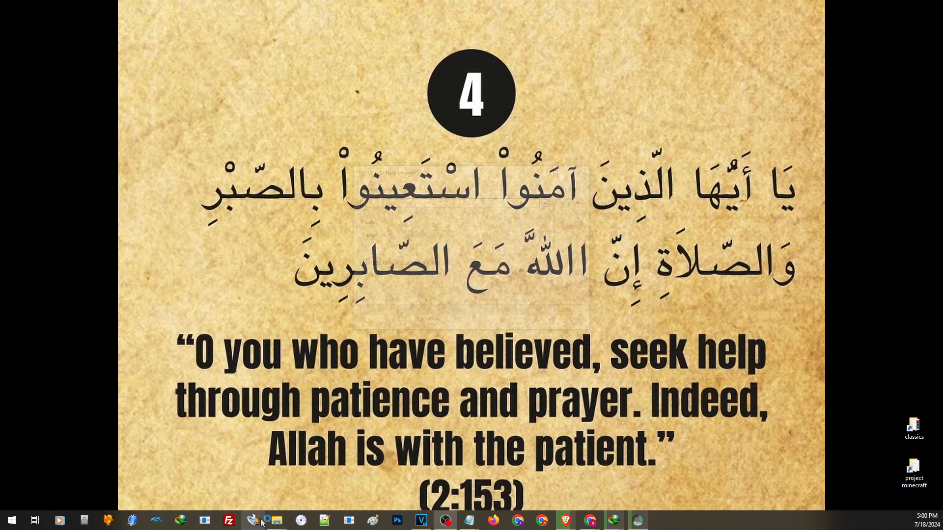
In Win32 Disk Imager, target drive D:\ and pick zzBlank.img from Downloads.
left_click(252, 521)
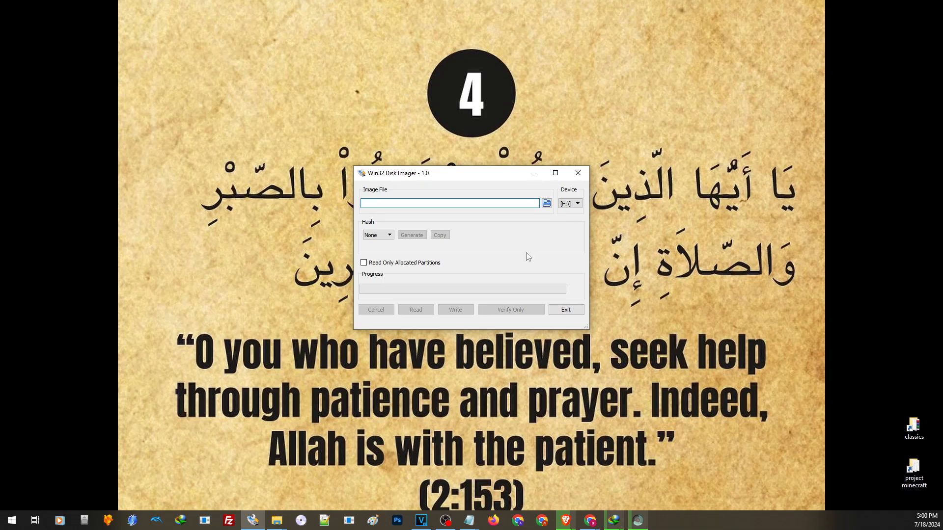
left_click(575, 203)
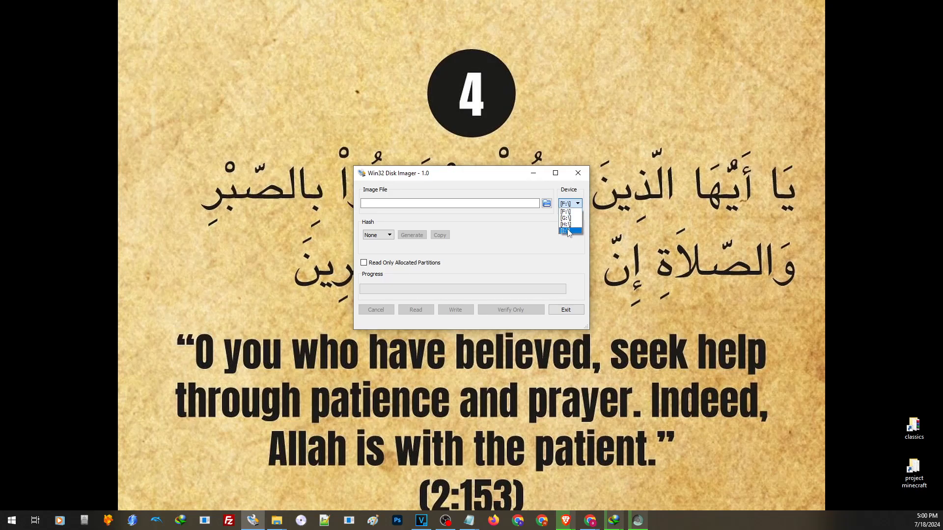
left_click(566, 231)
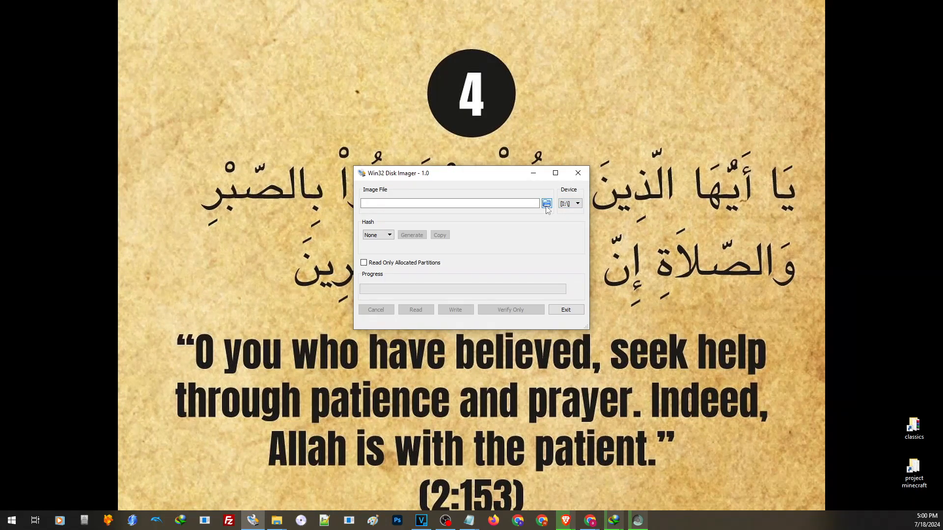
left_click(547, 203)
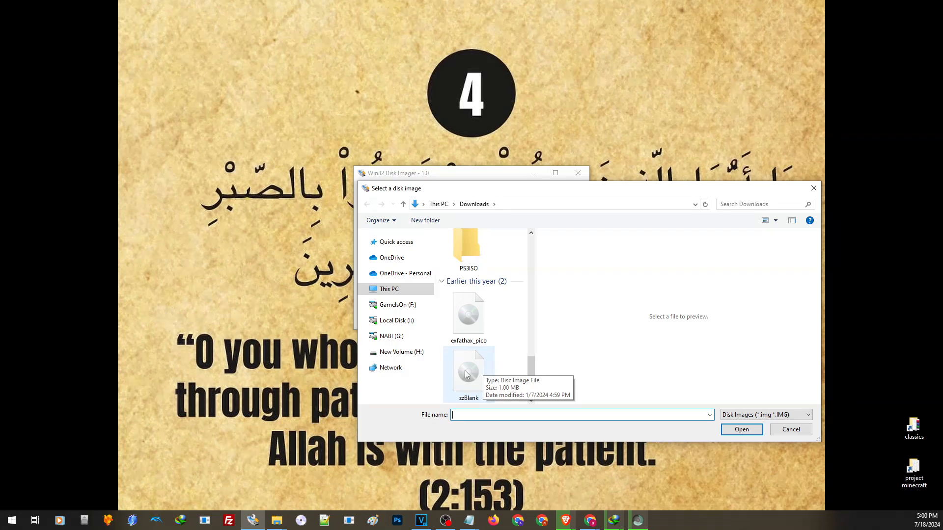
double_click(467, 371)
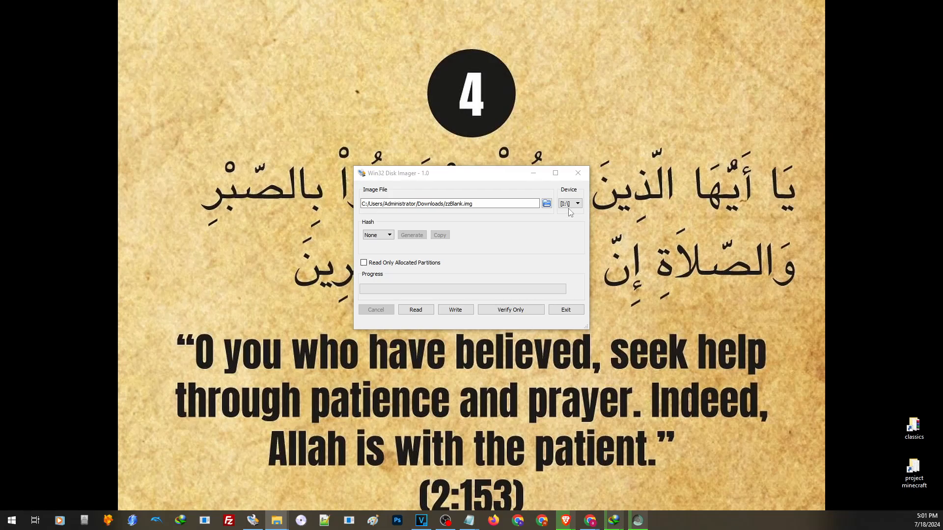
Write the image to drive D, confirming the overwrite and acknowledging the successful write.
left_click(451, 203)
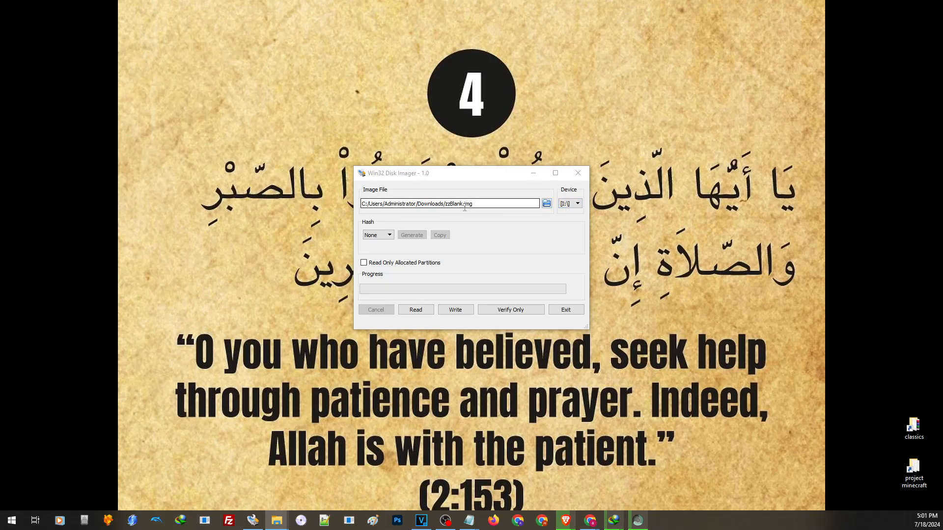
left_click(455, 310)
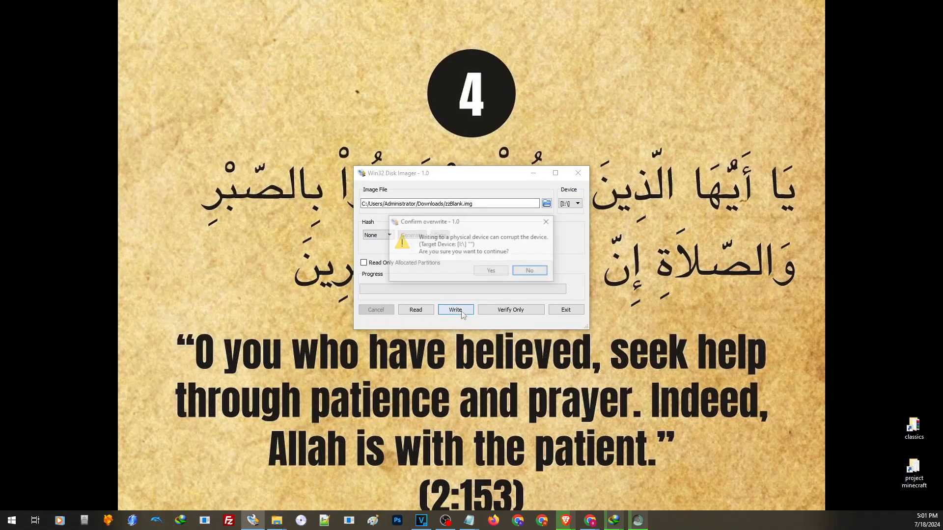
left_click(490, 270)
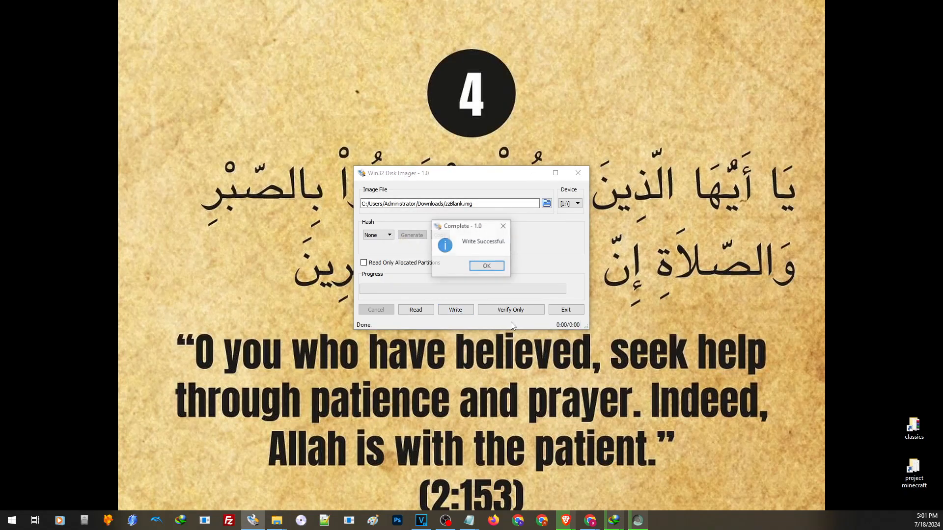
left_click(486, 266)
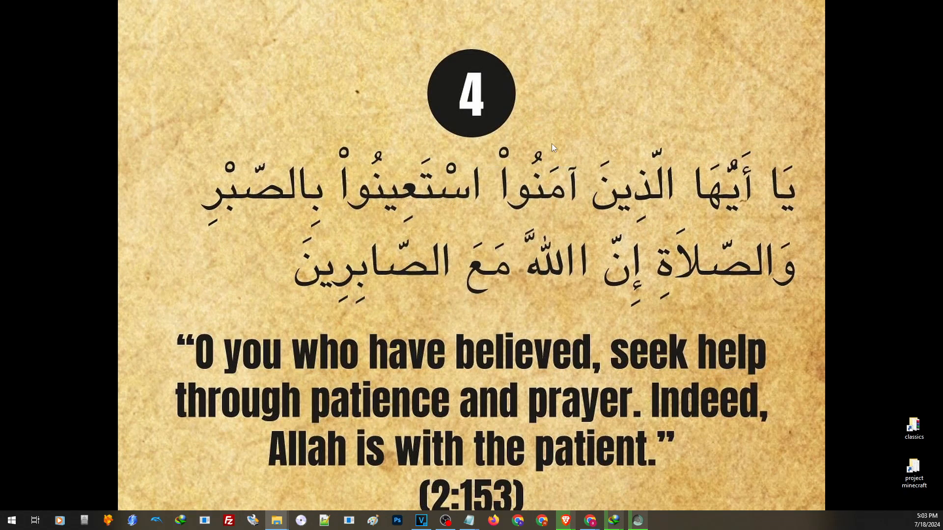
Search Start for the disk partitioning tool and launch Disk Management.
left_click(10, 521)
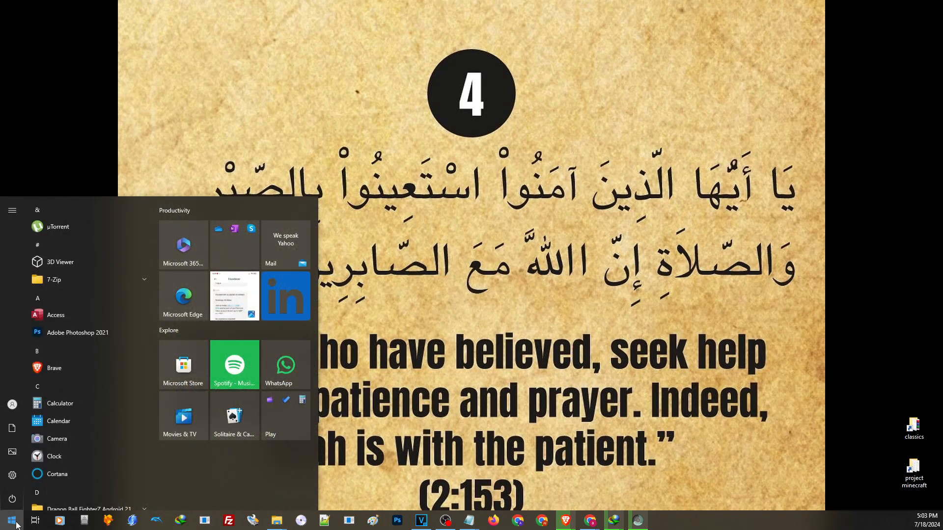
type("paint")
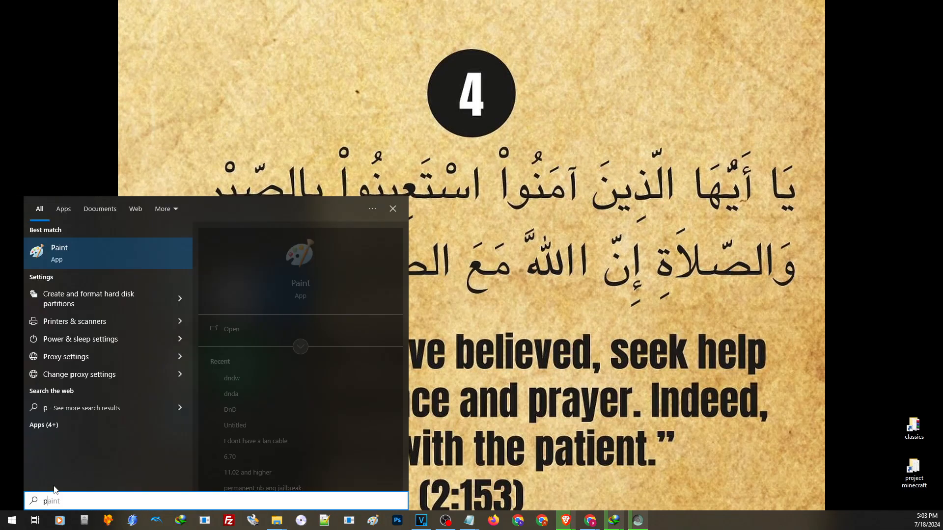
type("art")
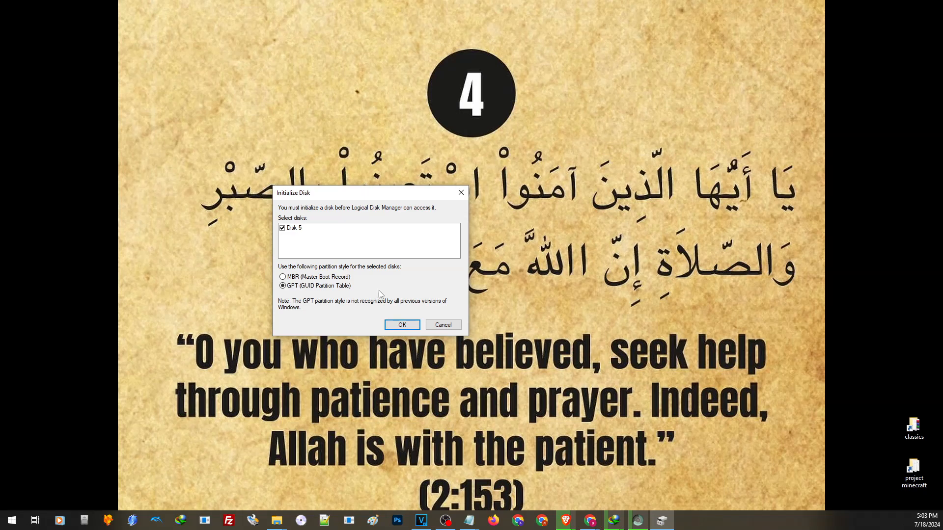
Initialize Disk 5 with the MBR partition style.
left_click(282, 277)
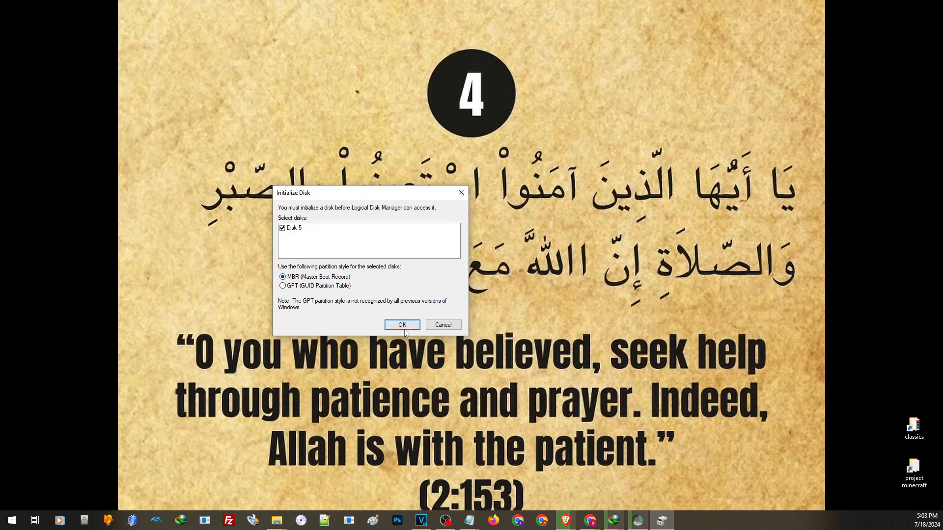
left_click(401, 325)
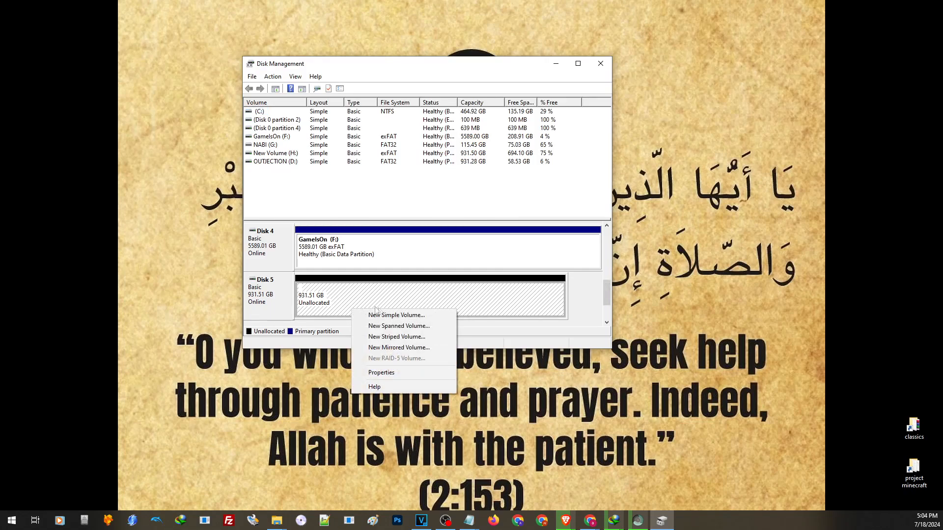
Complete the New Simple Volume Wizard with full size and exFAT quick format, creating volume I:.
left_click(396, 315)
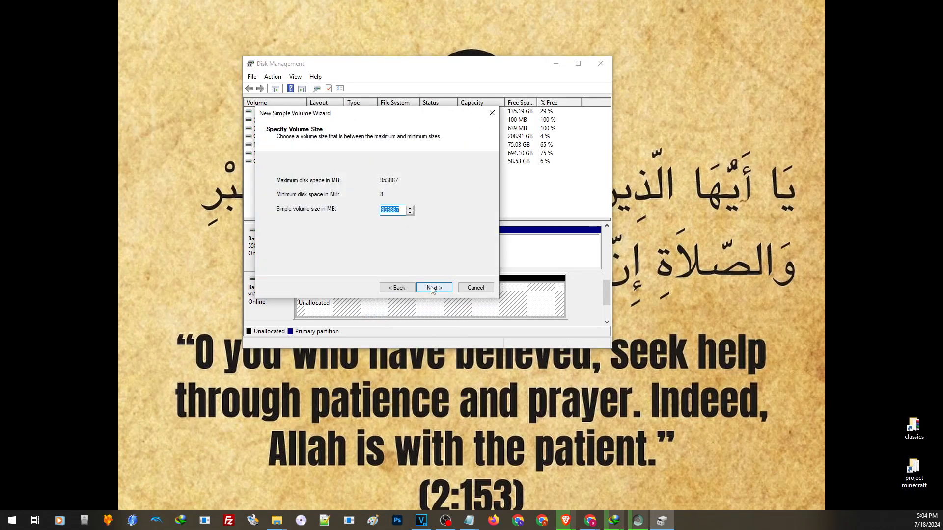
left_click(434, 288)
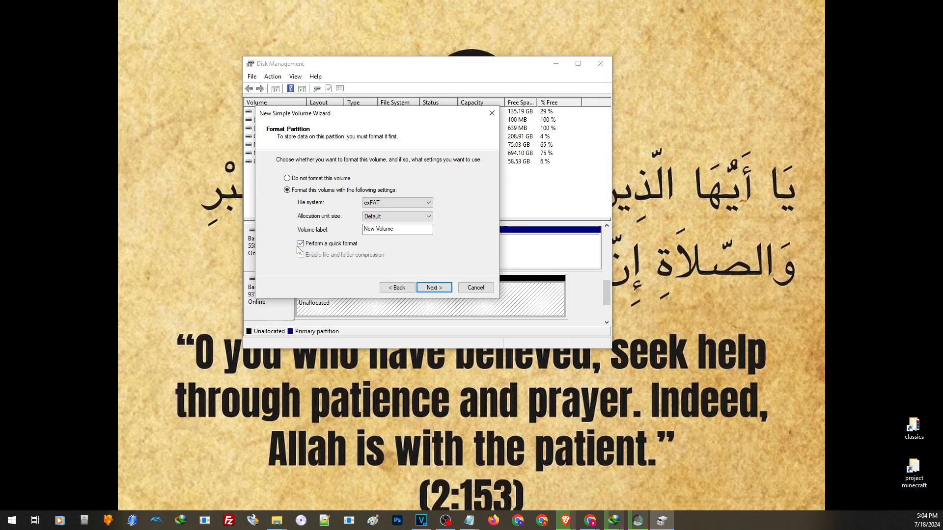
left_click(433, 288)
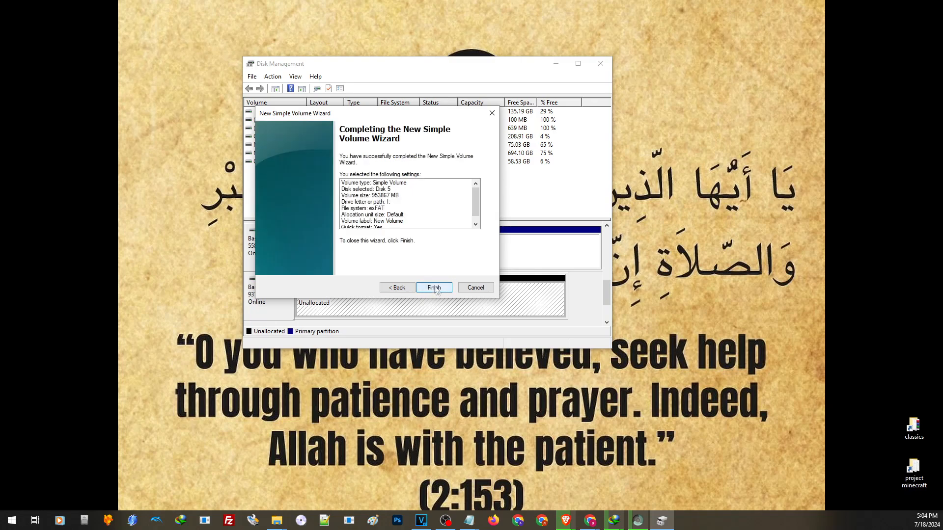
left_click(433, 288)
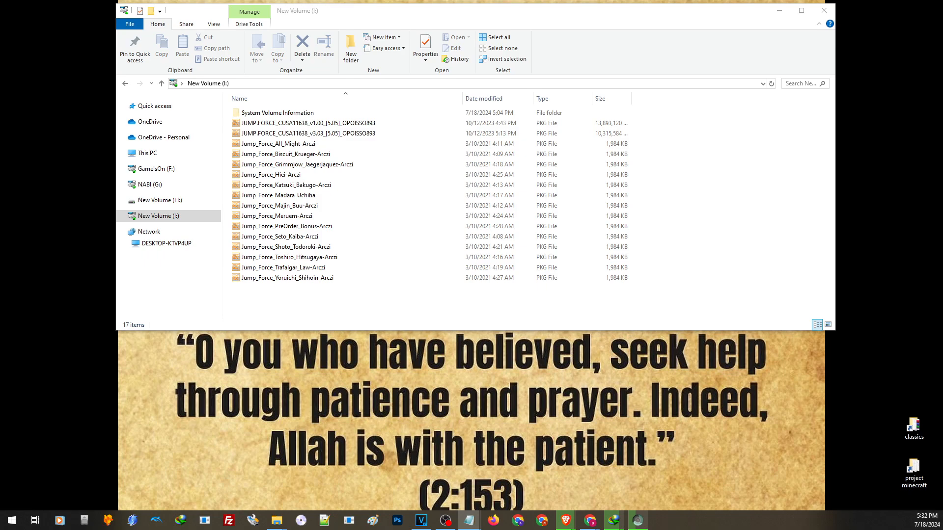
mouse_move(275, 296)
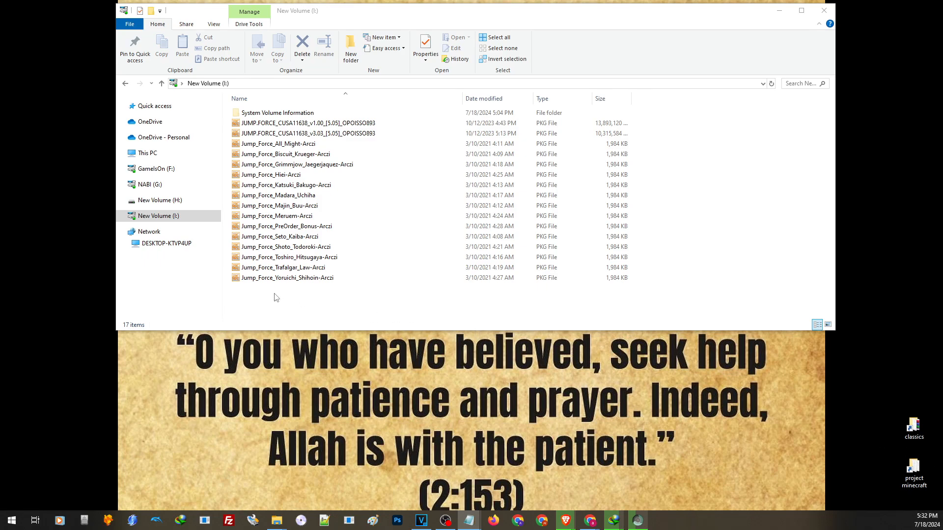
mouse_move(277, 300)
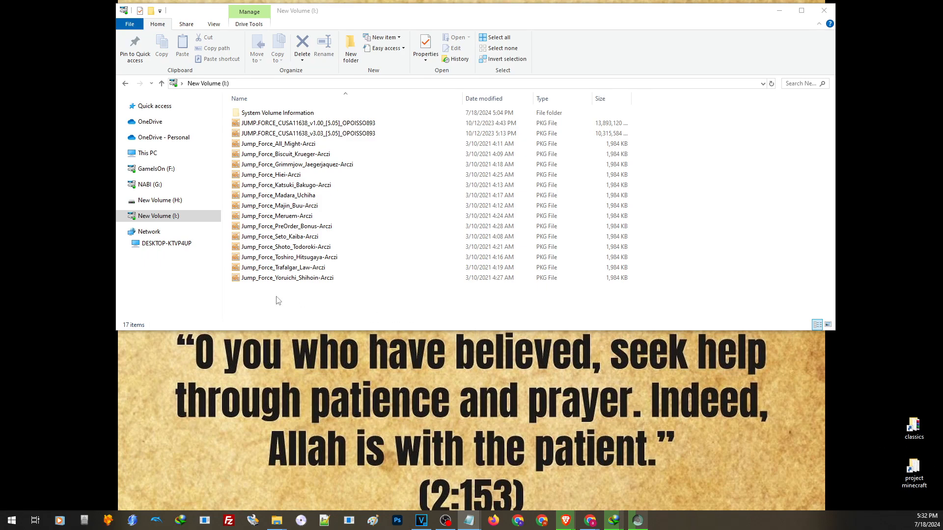
Select the Jump Force v3.03 update, All Might DLC and v1.00 base packages on New Volume (I:) in turn.
left_click(307, 132)
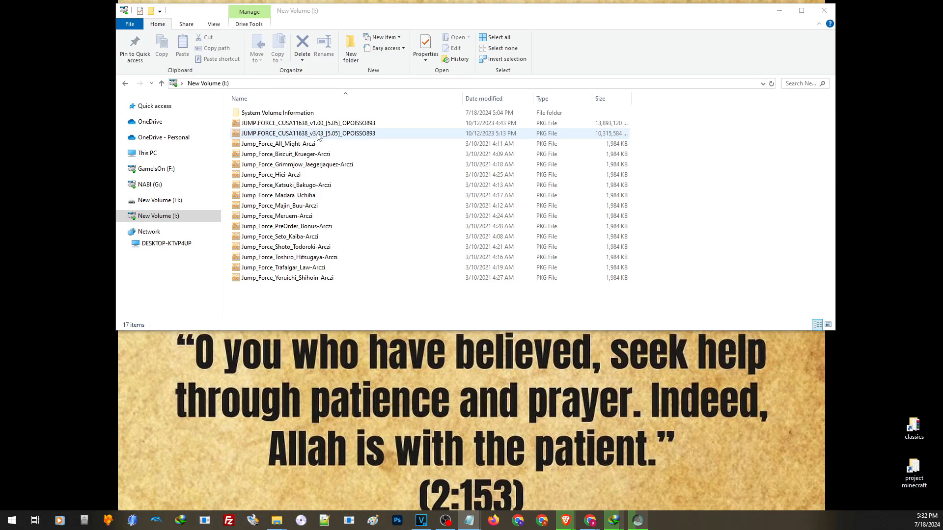
left_click(308, 123)
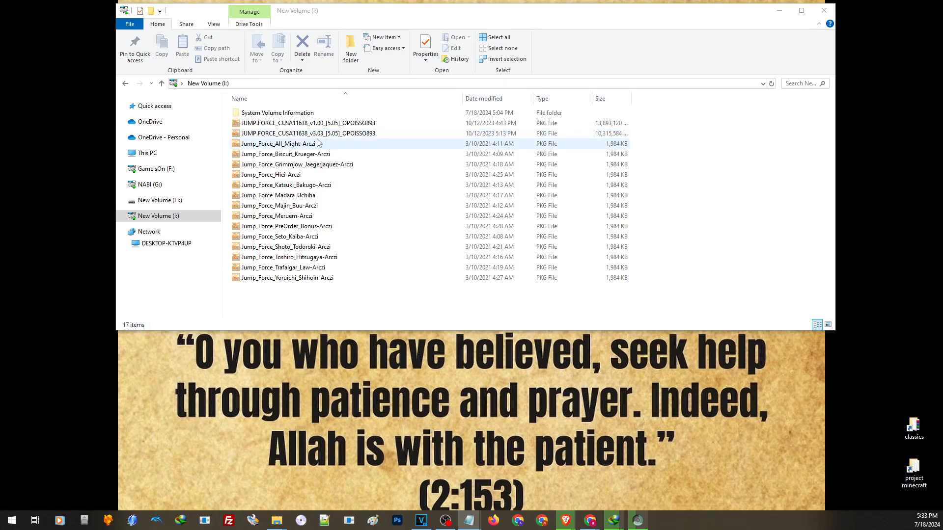
left_click(308, 124)
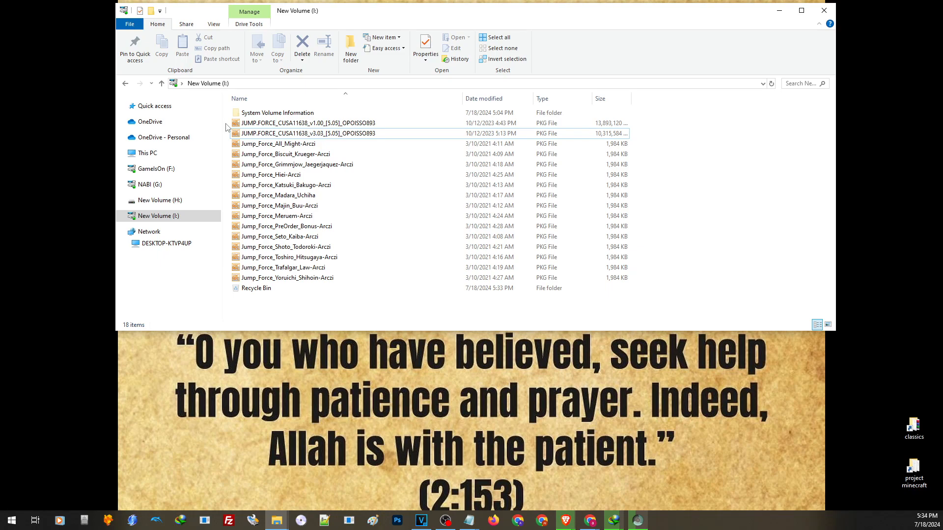
left_click(307, 133)
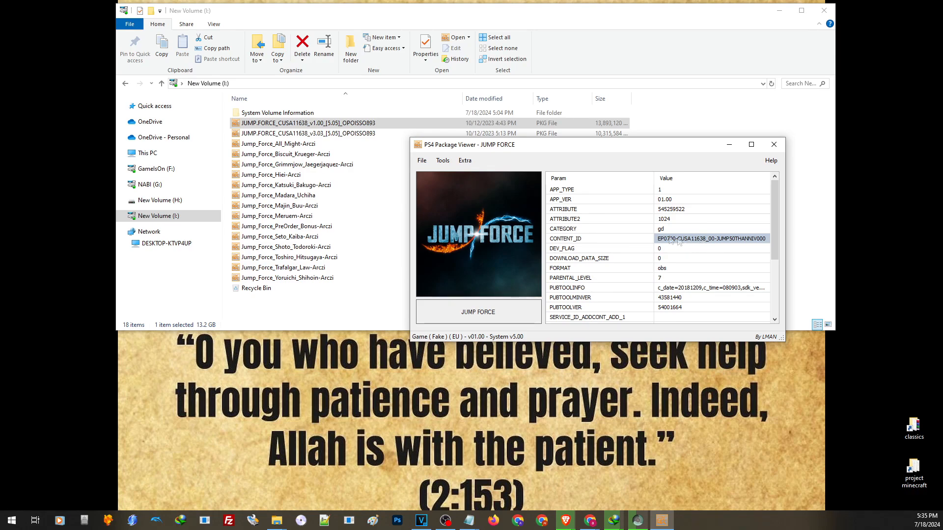
Check CUSA11638 in the CONTENT_ID value, close the viewer and reselect the v1.00 base package.
double_click(709, 238)
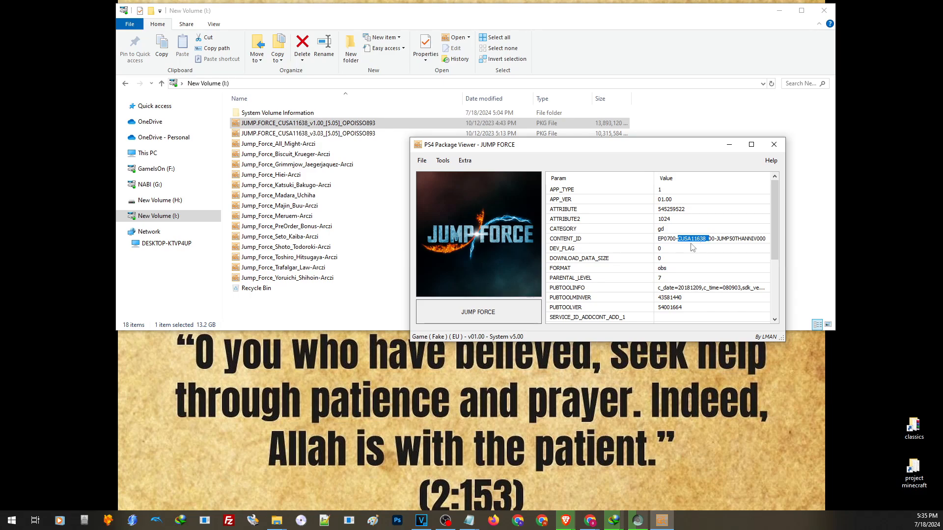
left_click(773, 145)
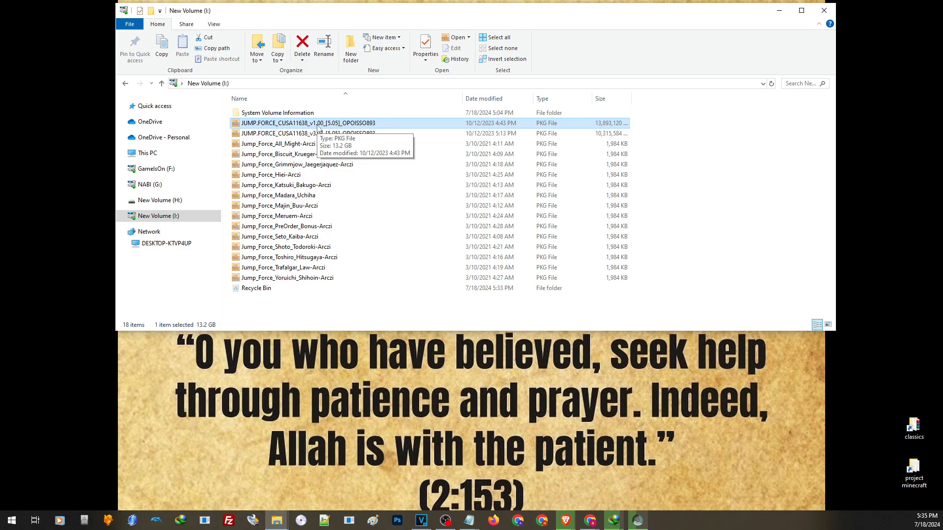
left_click(309, 132)
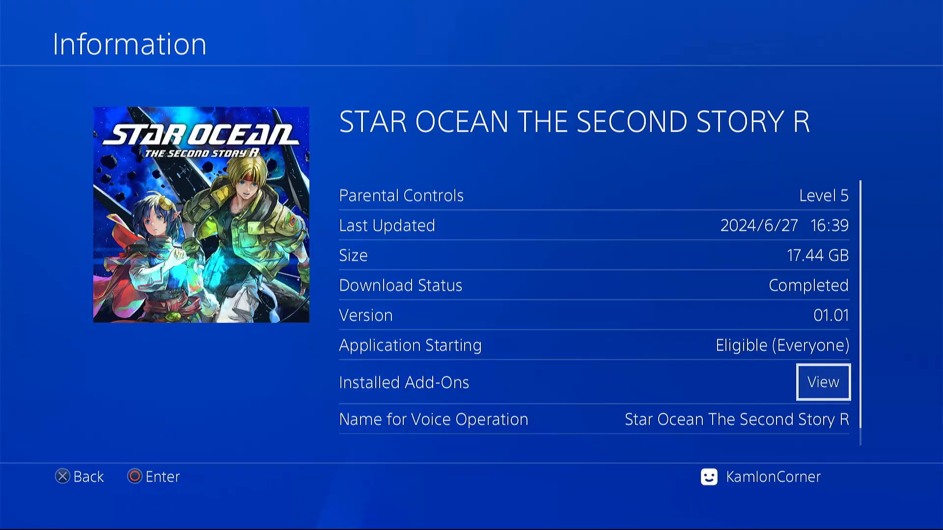
View Star Ocean's installed add-ons, return to the home screen and open the GoldHEN menu.
left_click(823, 382)
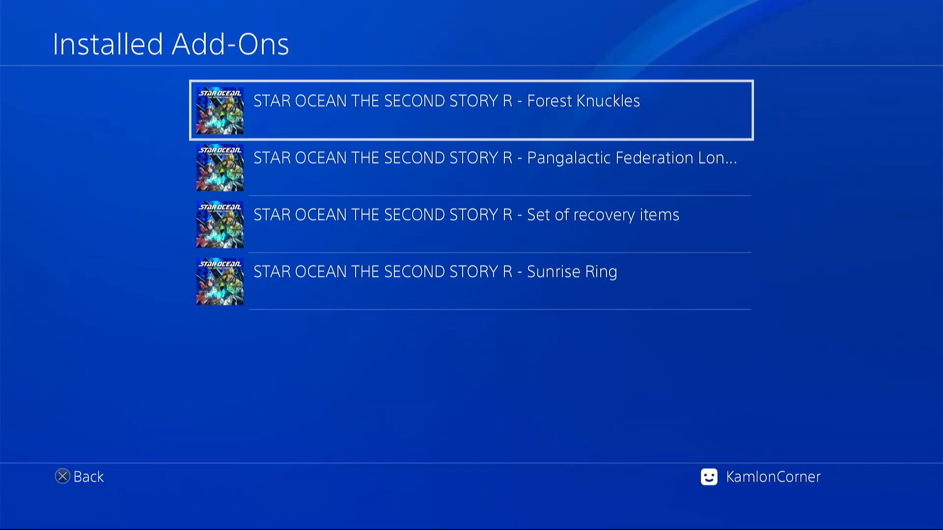
left_click(80, 478)
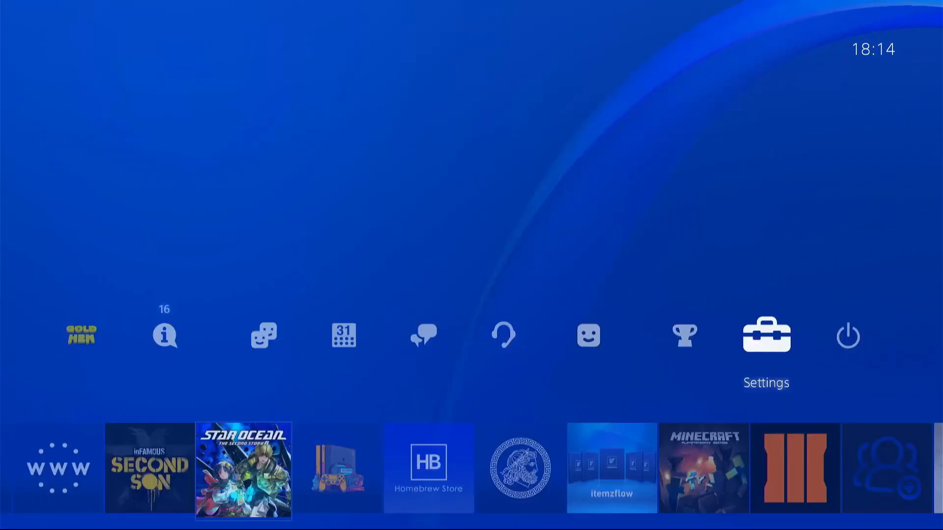
left_click(79, 336)
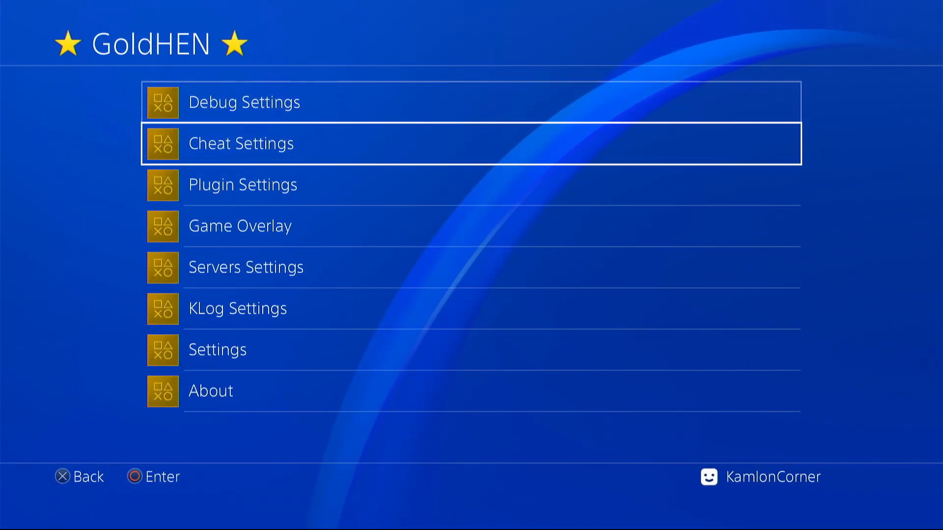